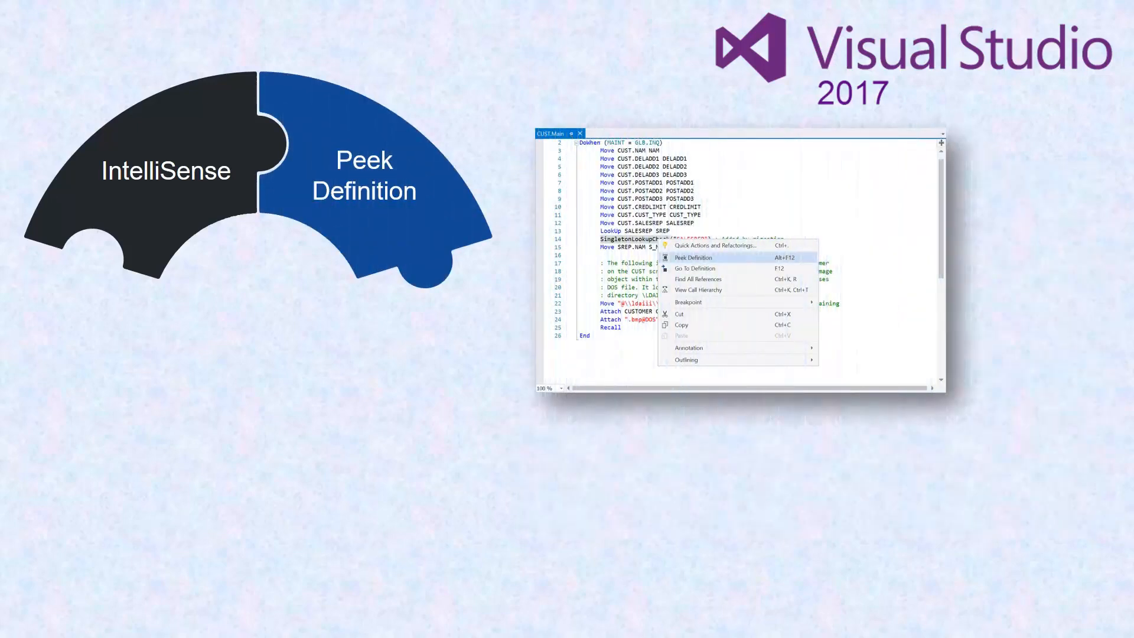
Reveal the Go To Definition piece beside IntelliSense and Peek Definition on the integration slide
{"action": "left_click", "coordinate": [694, 258]}
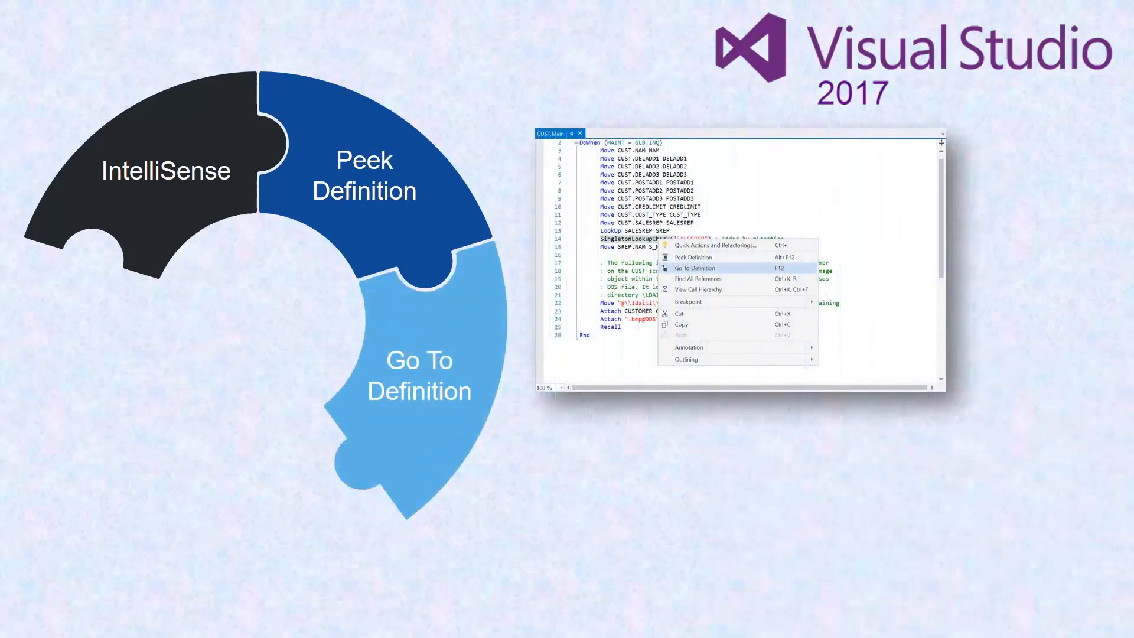
{"action": "left_click", "coordinate": [694, 268]}
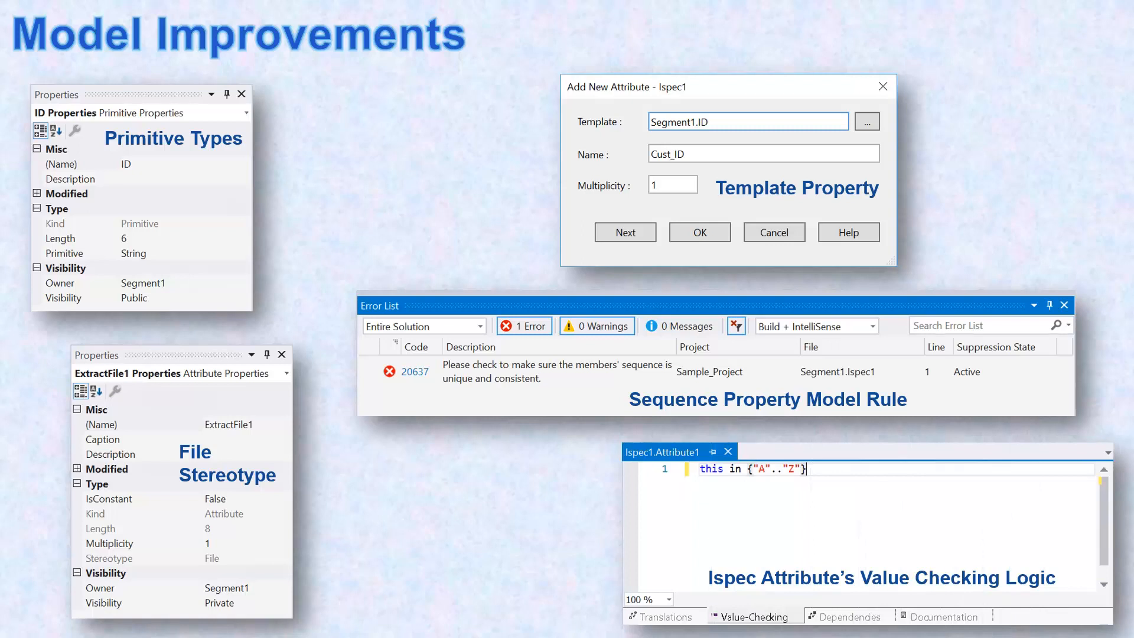
Advance past Model Improvements to the ExportAs slide with the PModel file flow
{"action": "key", "text": "Right"}
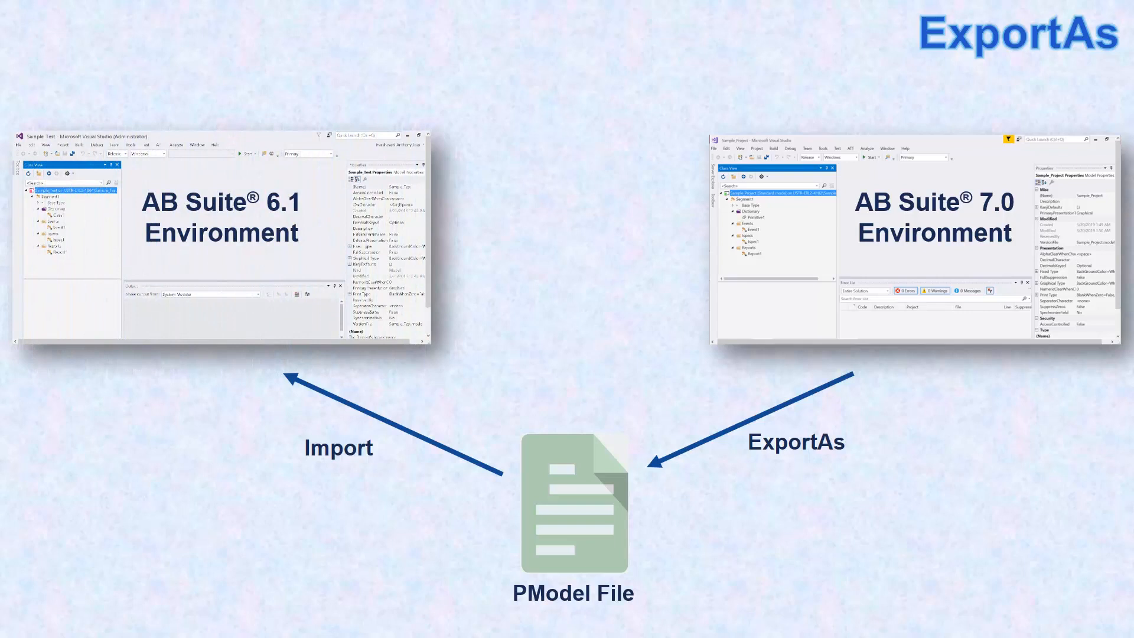
Advance past ExportAs to the Debugger Enhancements slide comparing 6.1 and 7.0
{"action": "key", "text": "Right"}
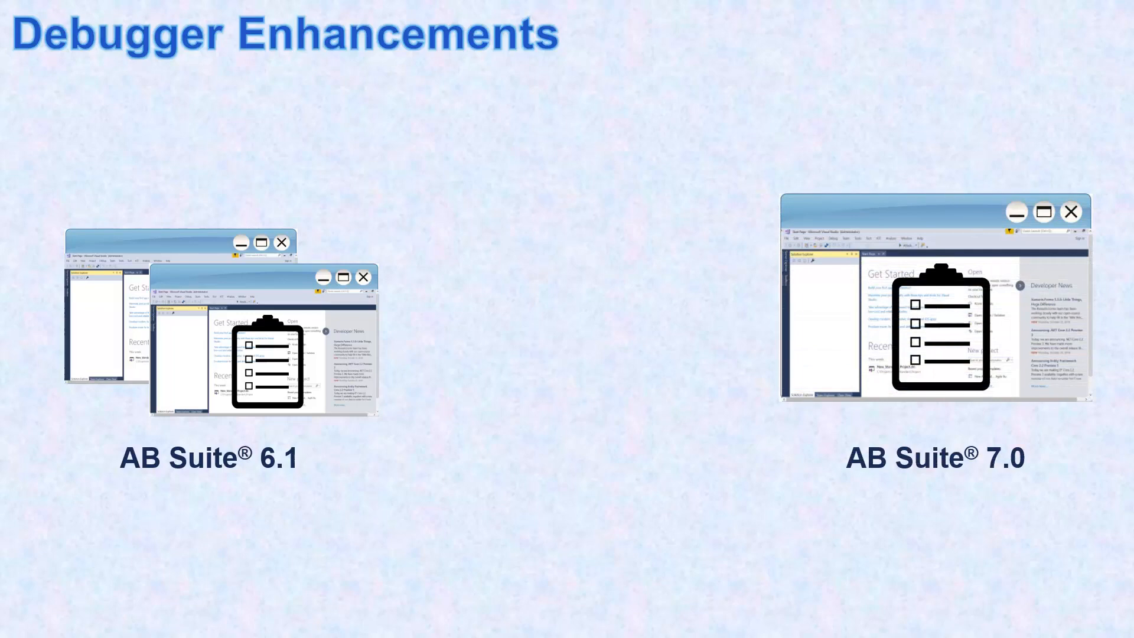